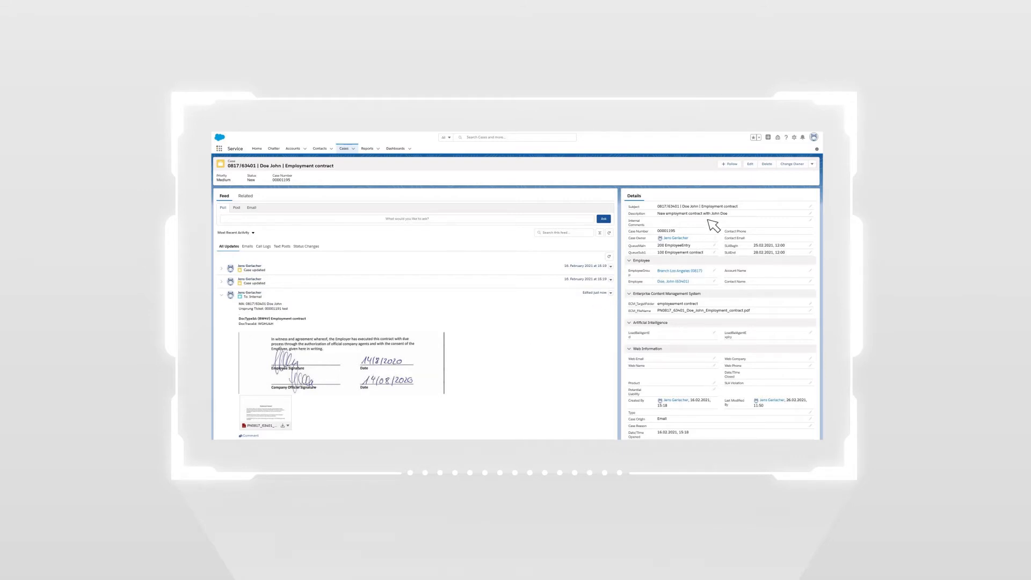
mouse_move(718, 369)
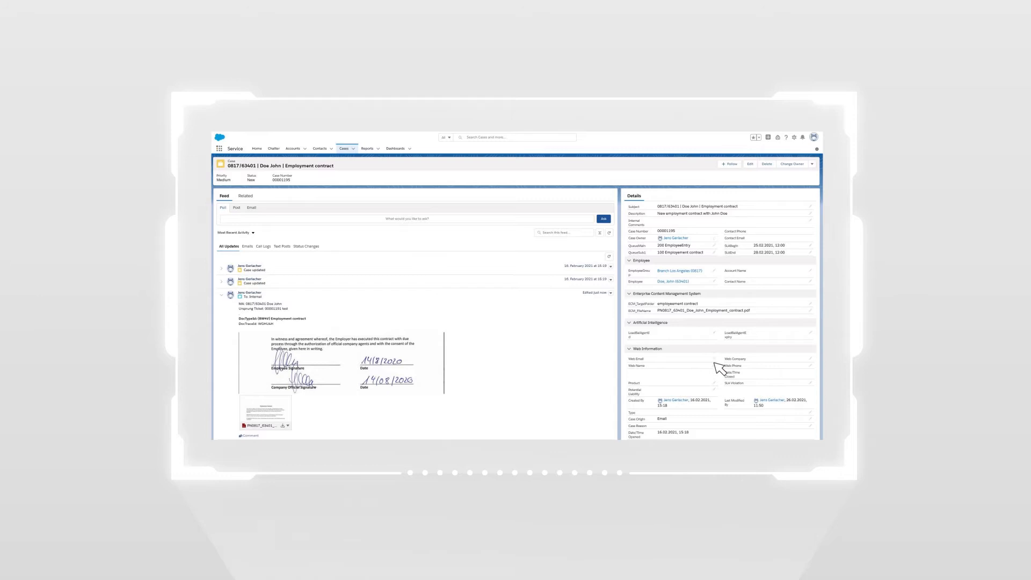
mouse_move(717, 389)
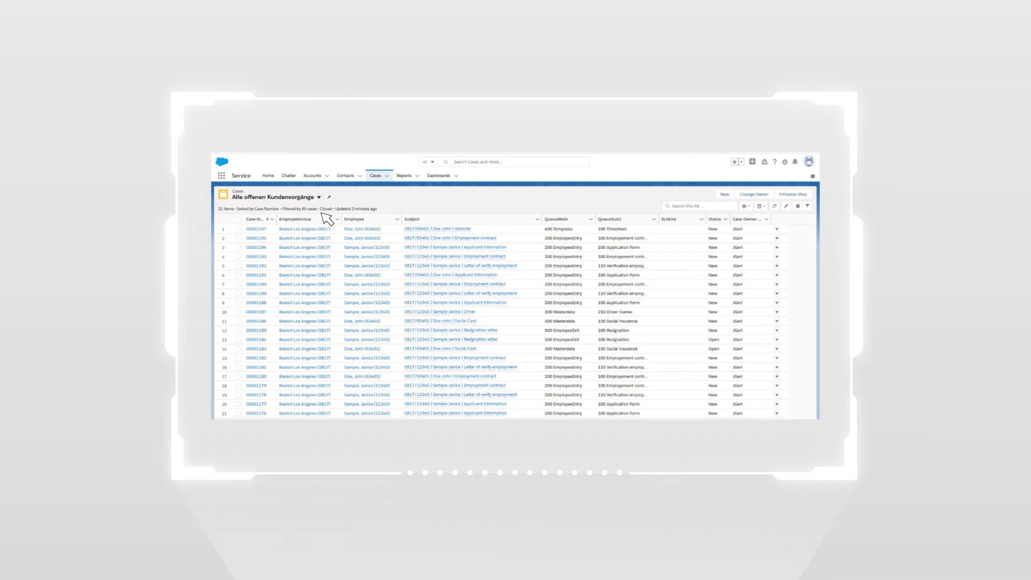
mouse_move(395, 226)
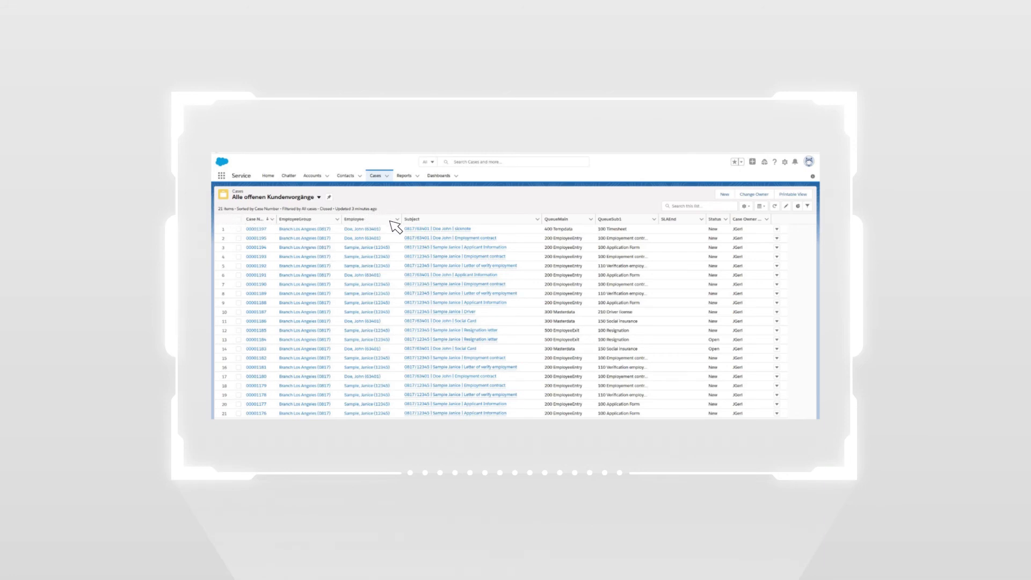
mouse_move(401, 391)
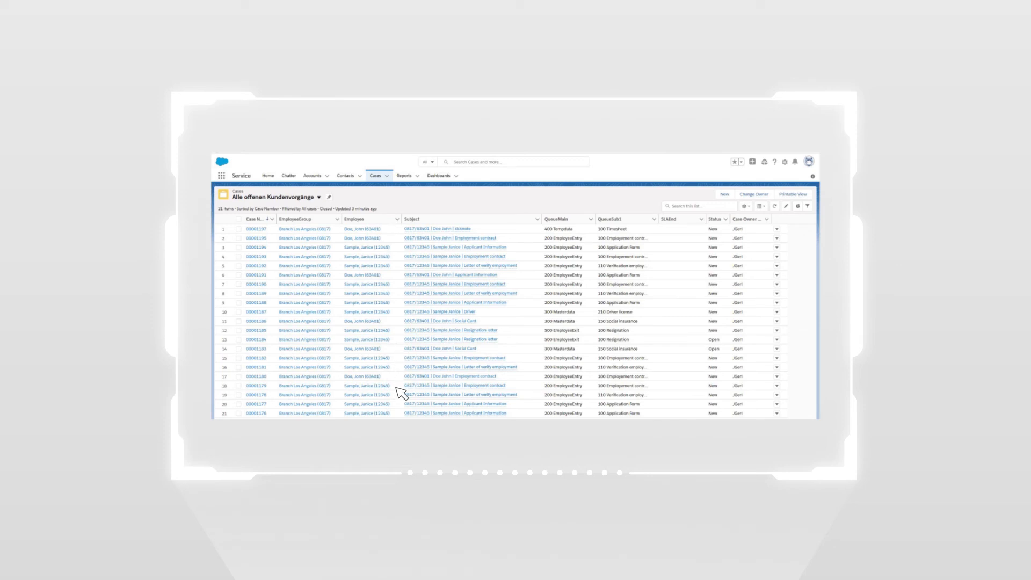